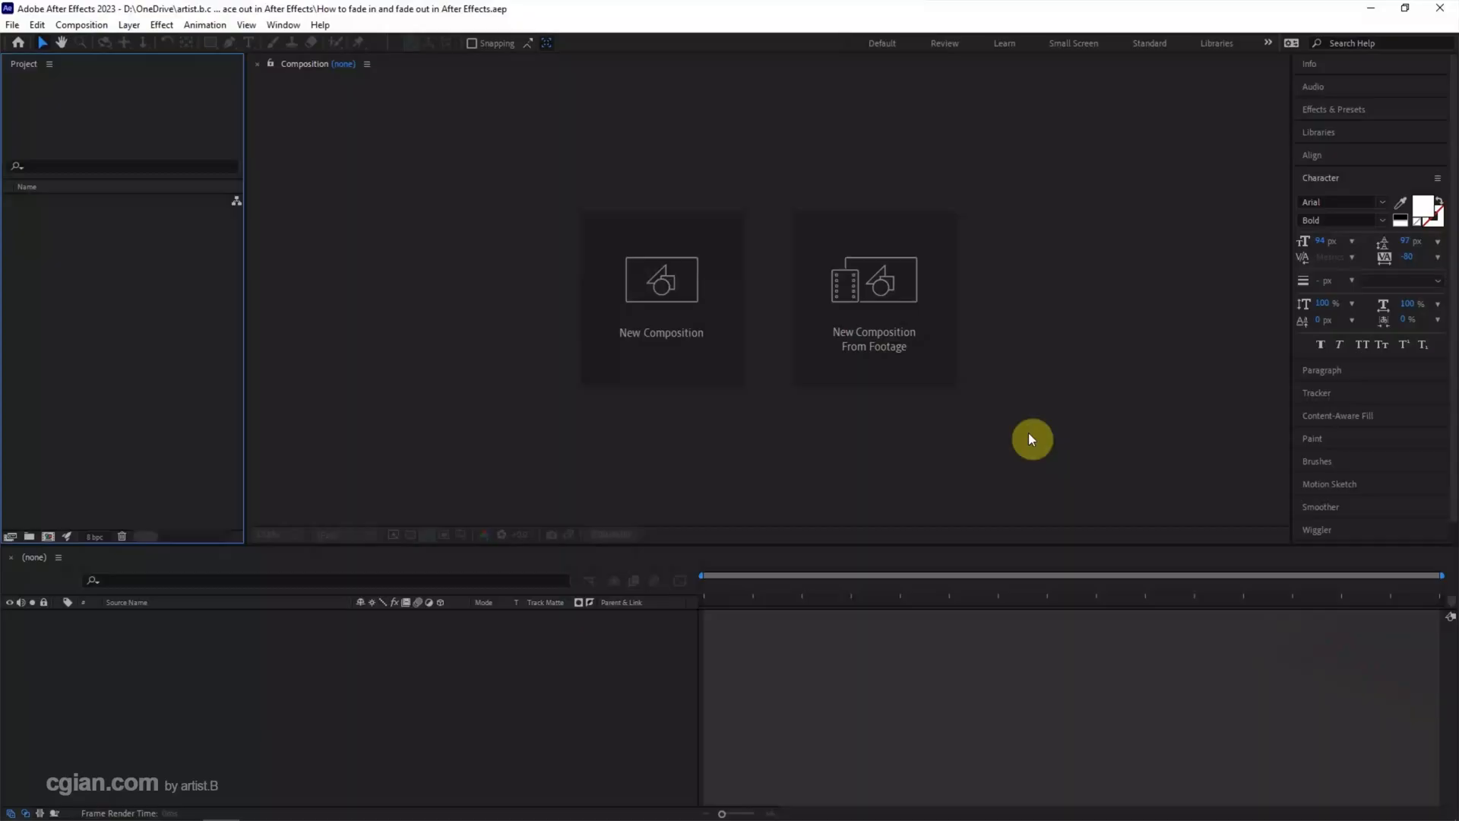
pyautogui.moveTo(649, 354)
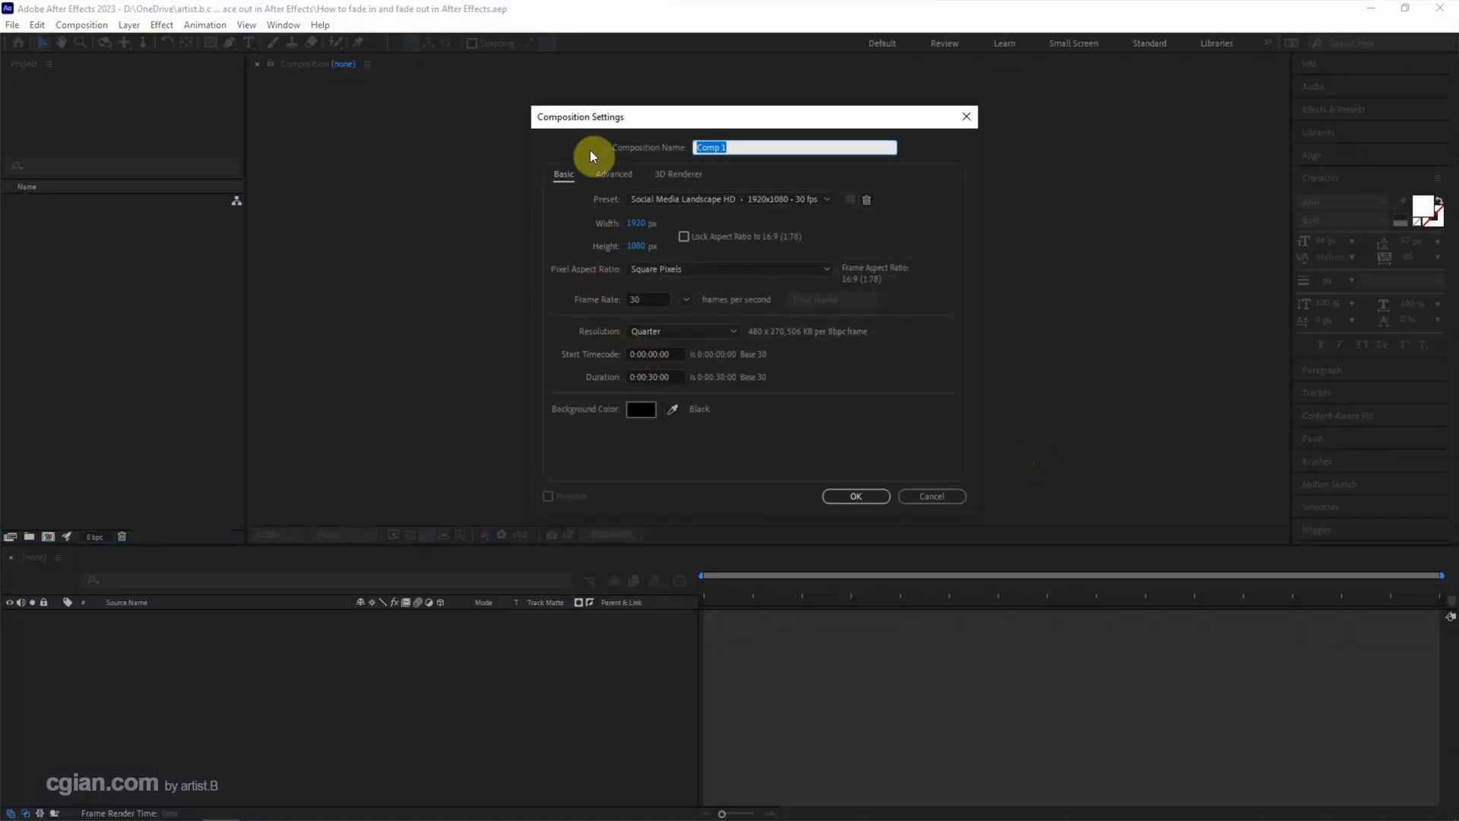
pyautogui.moveTo(783, 467)
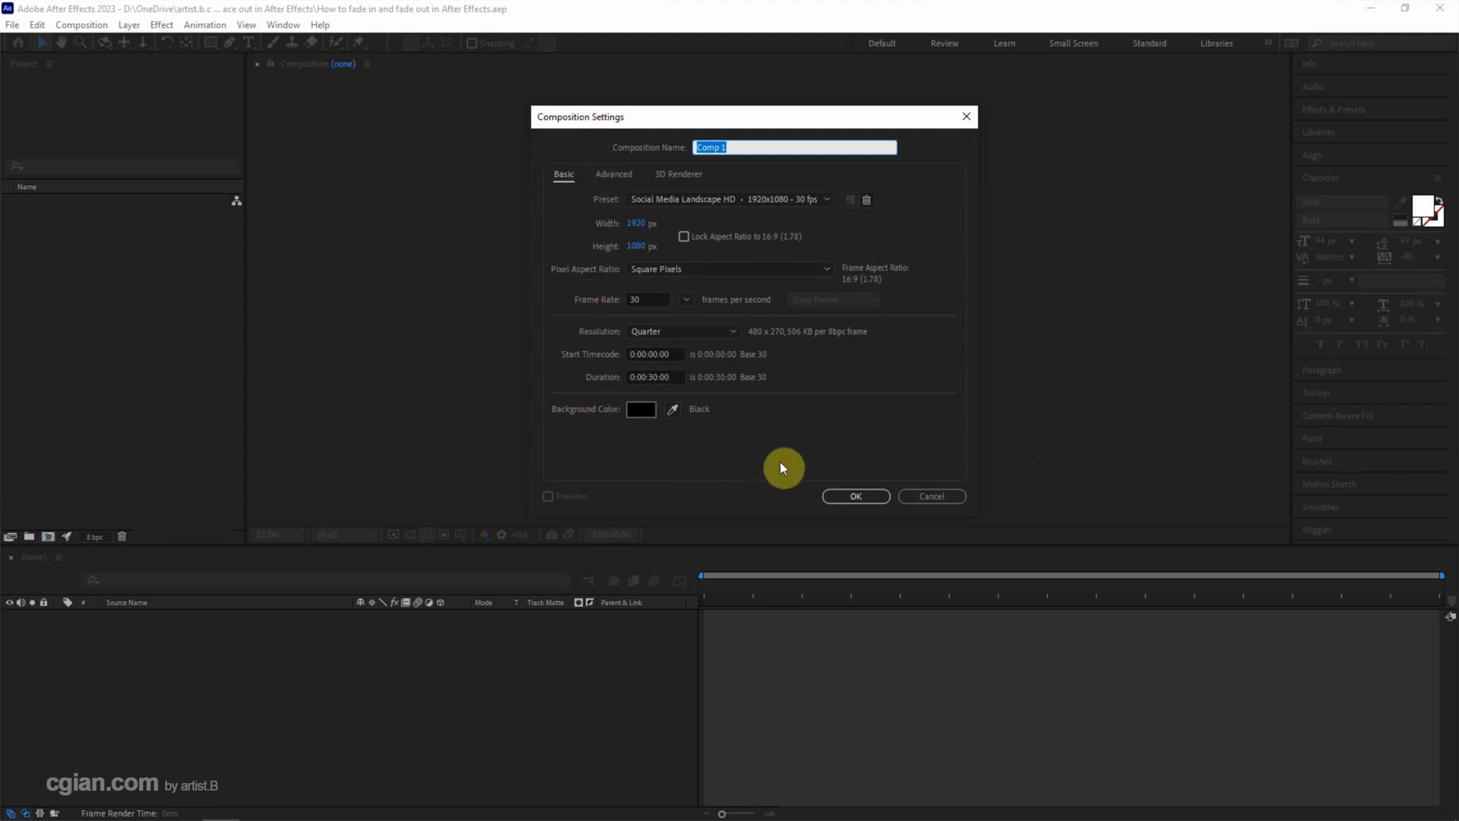
# Step: Create Comp 1 as a 1920×1080, 30 fps, 30-second composition from the Social Media Landscape HD preset
pyautogui.click(854, 496)
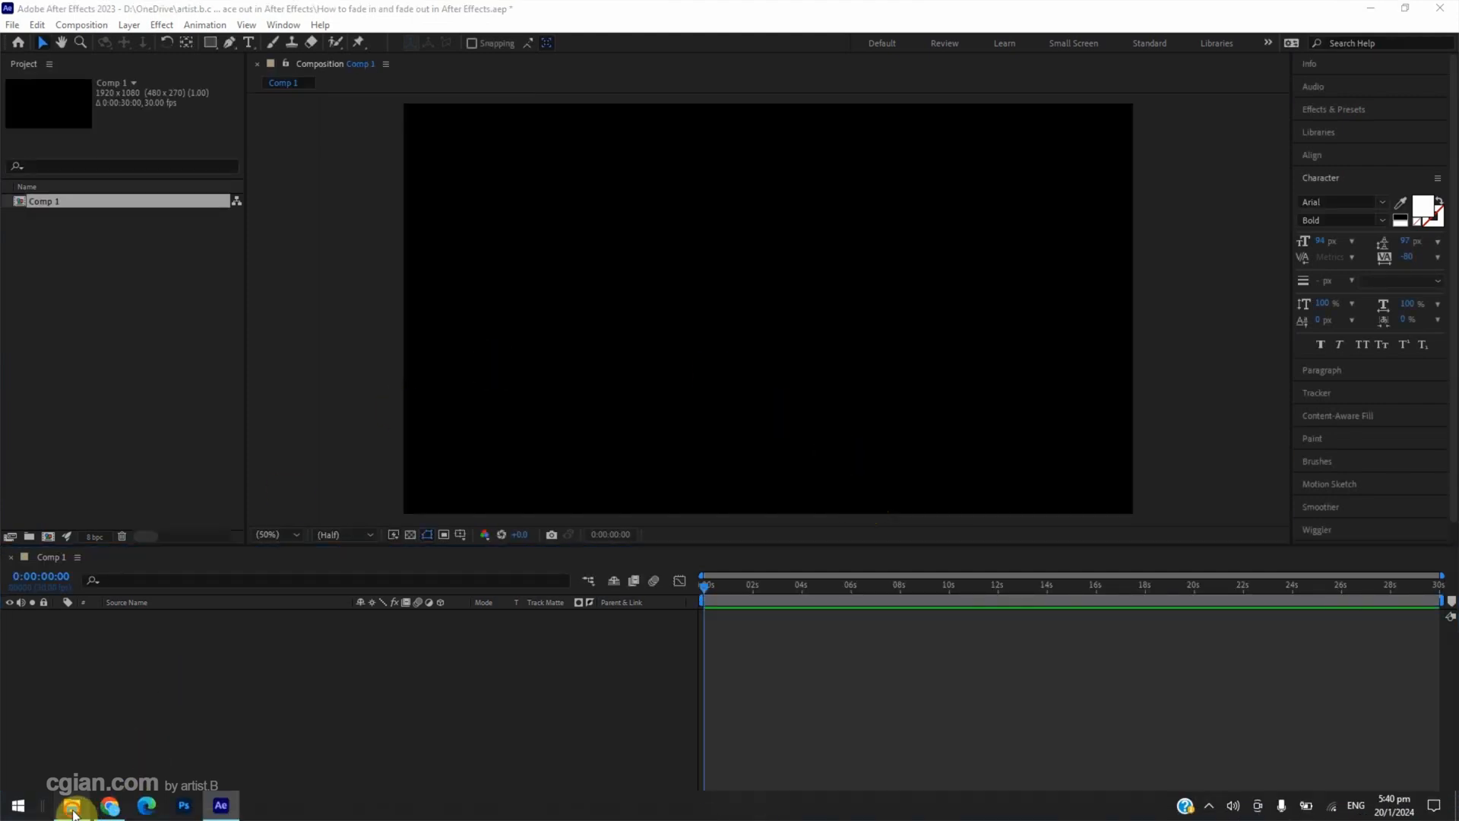
# Step: Bring Adobe After Effects Logo.ai and AE Purple Background.jpg into Comp 1, logo above background
pyautogui.click(73, 805)
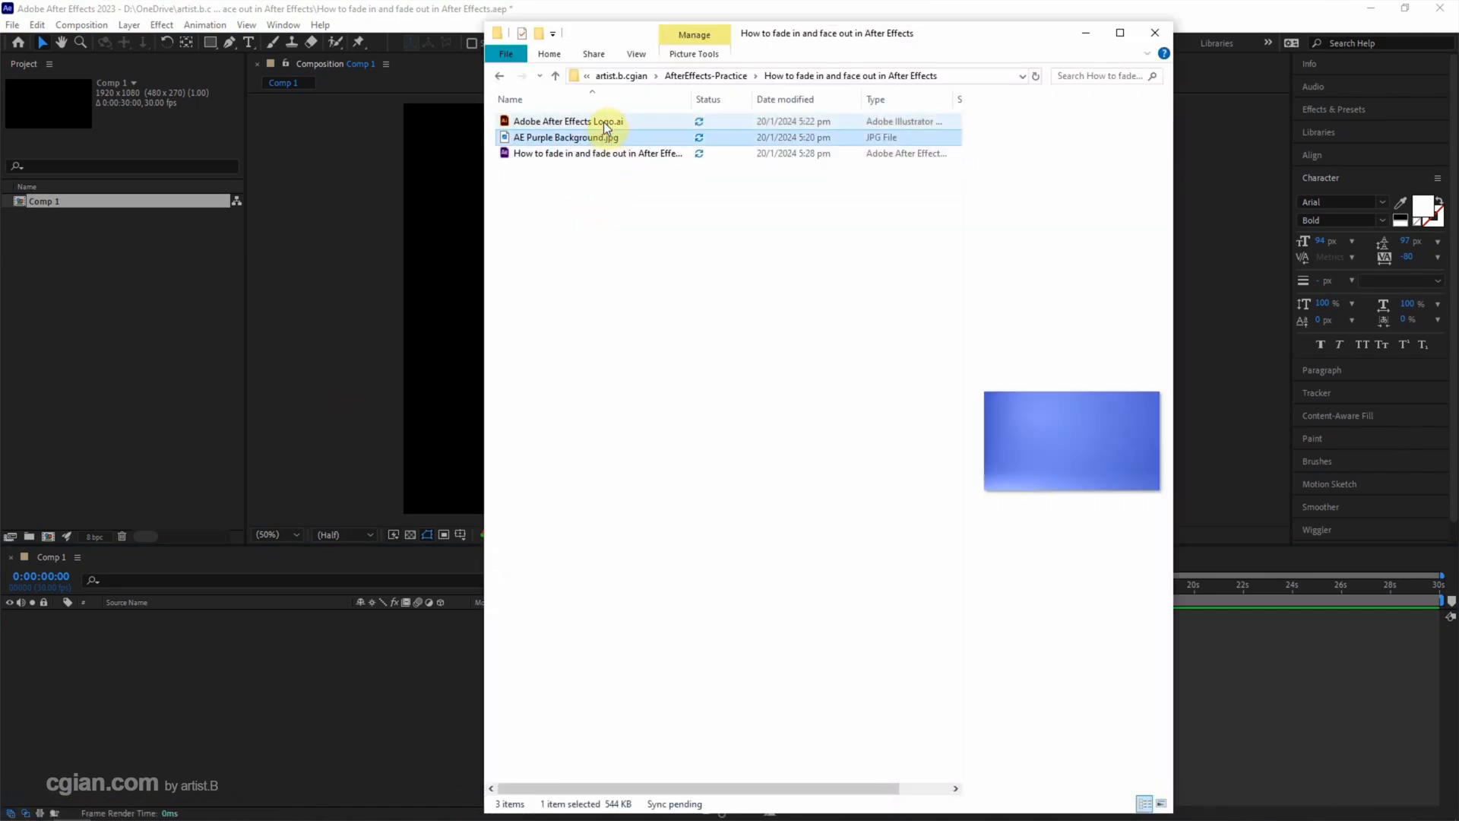
pyautogui.click(567, 121)
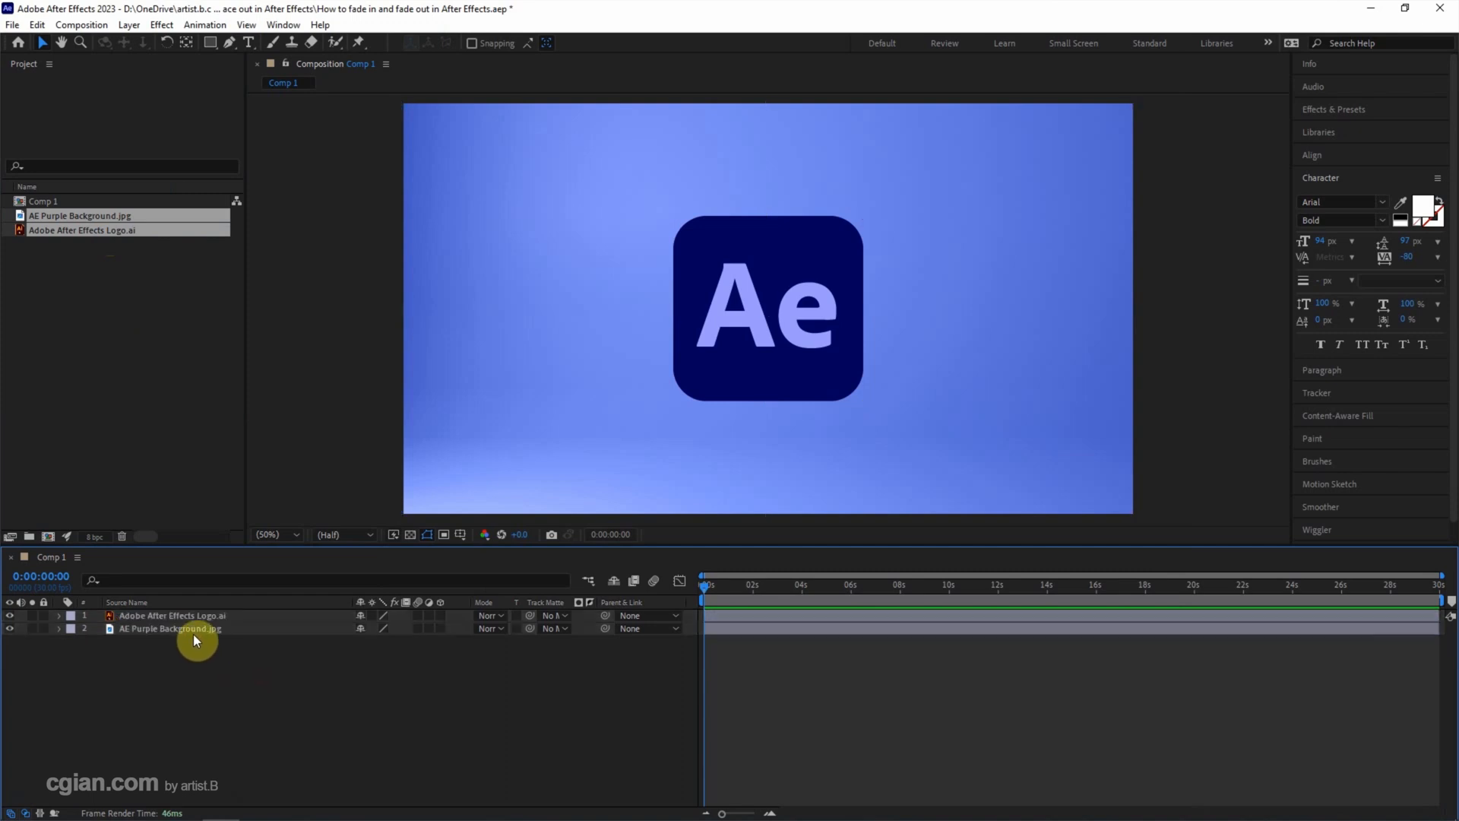
# Step: Set a 100% Opacity keyframe on the Ae logo layer at 0 seconds via its Transform properties
pyautogui.click(171, 615)
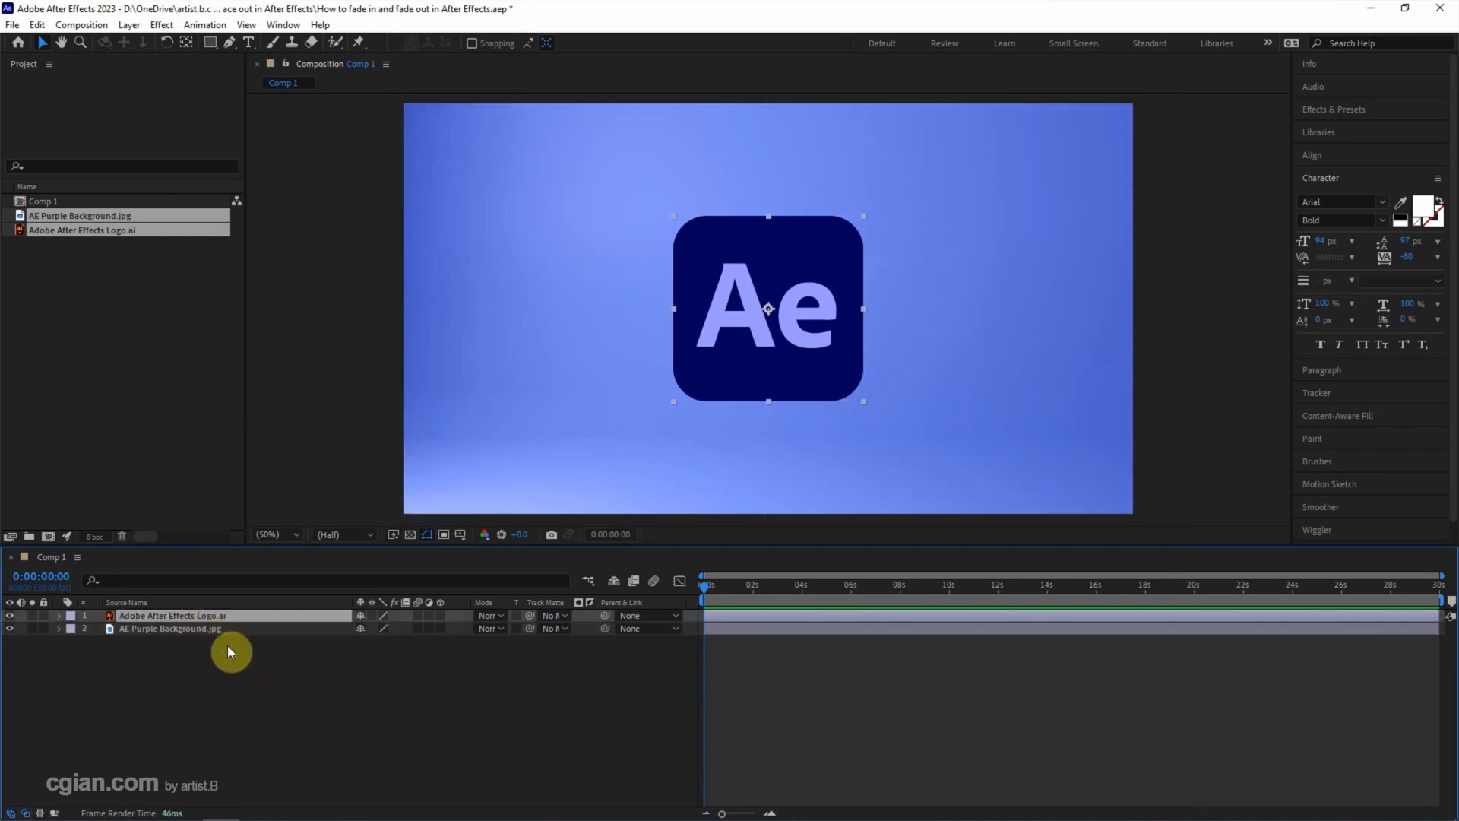
pyautogui.click(58, 616)
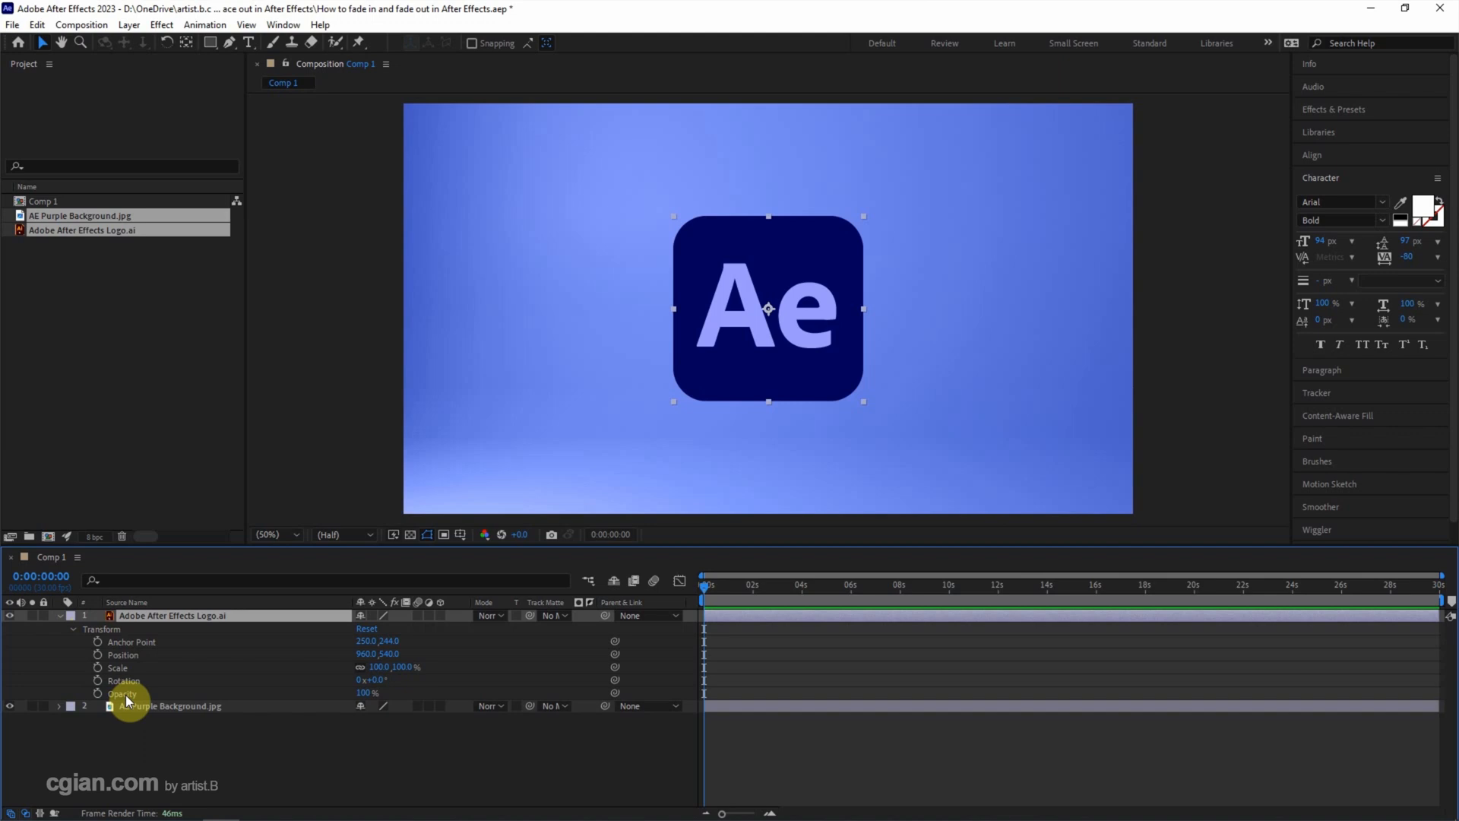
pyautogui.click(97, 693)
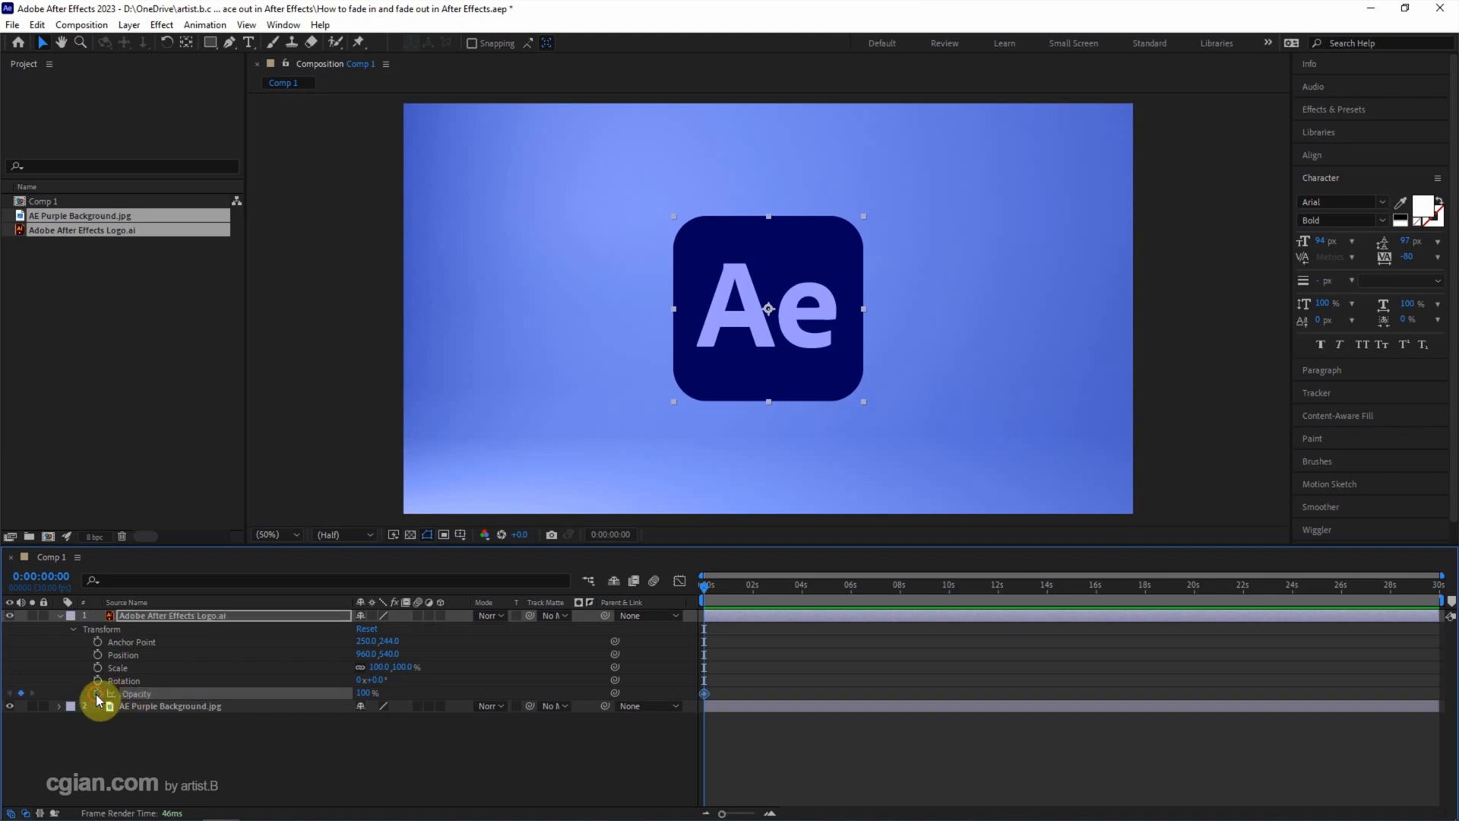
pyautogui.moveTo(500, 702)
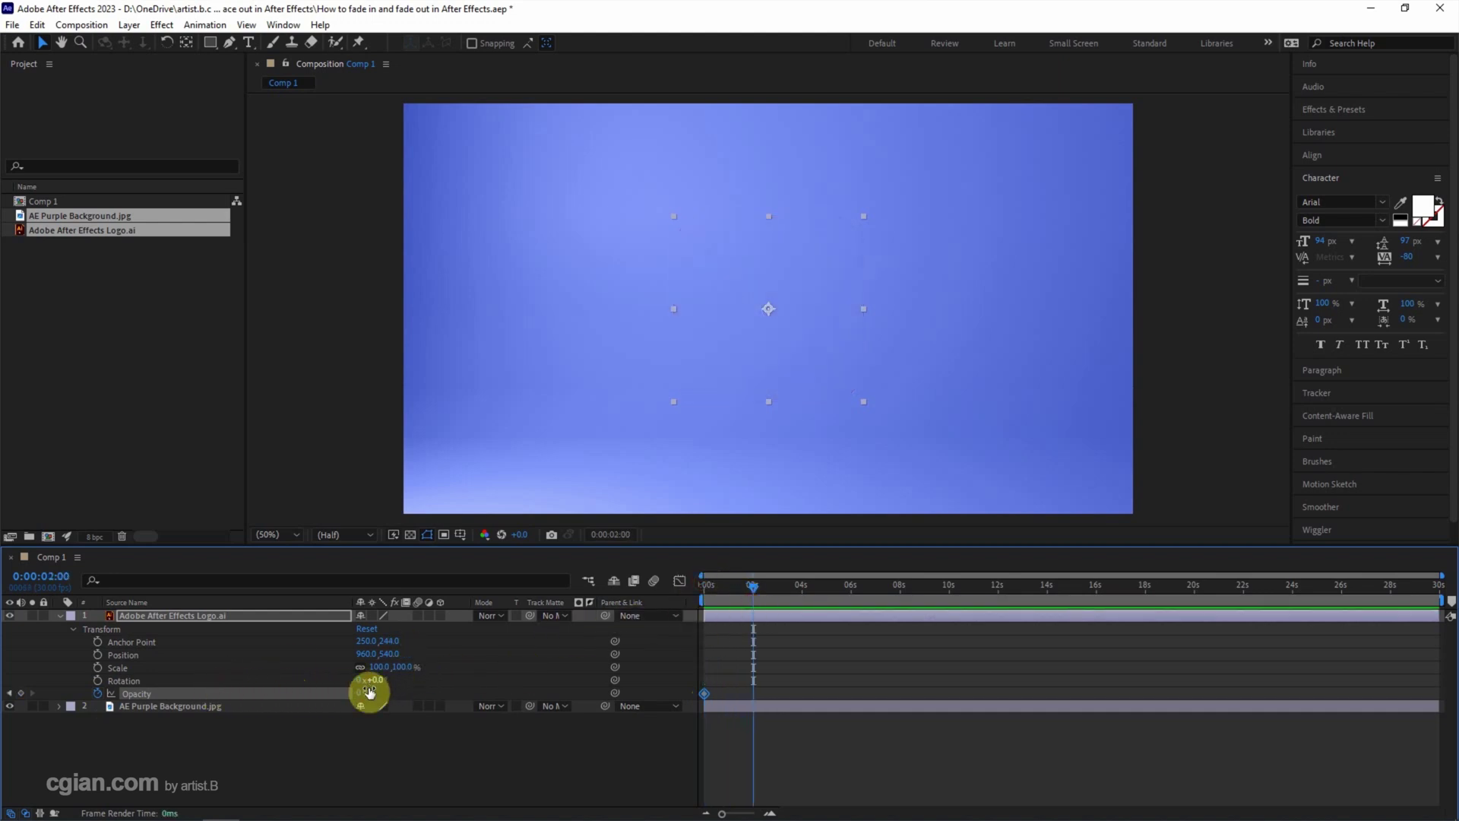
# Step: Keyframe the logo's Opacity at 0, 2, 4 and 6 s — 0% at the ends, 100% between
pyautogui.click(374, 679)
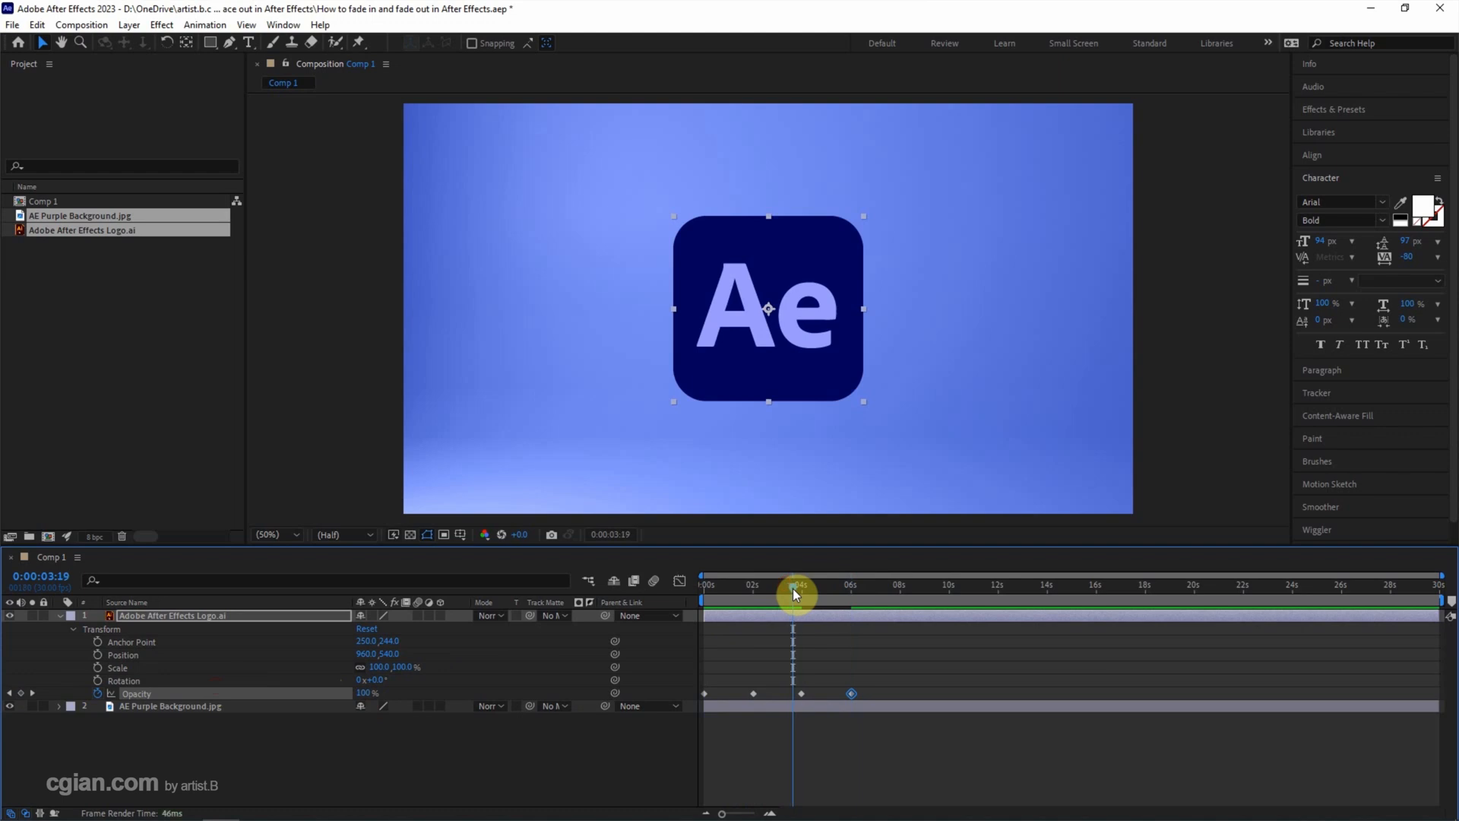
pyautogui.click(819, 583)
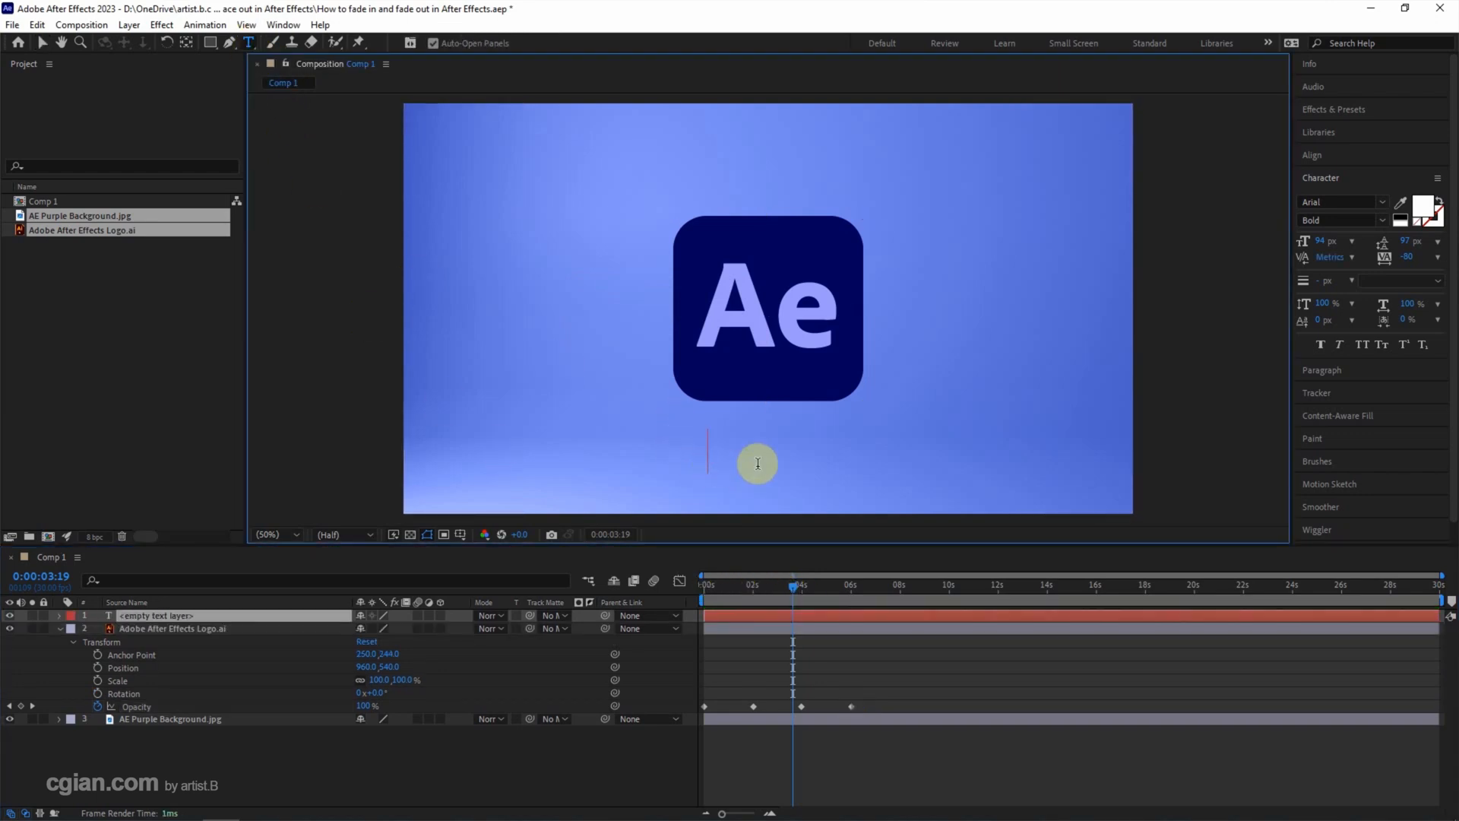
# Step: Add a text layer reading 'fade in and fade out' below the Ae logo
pyautogui.write('fade in a')
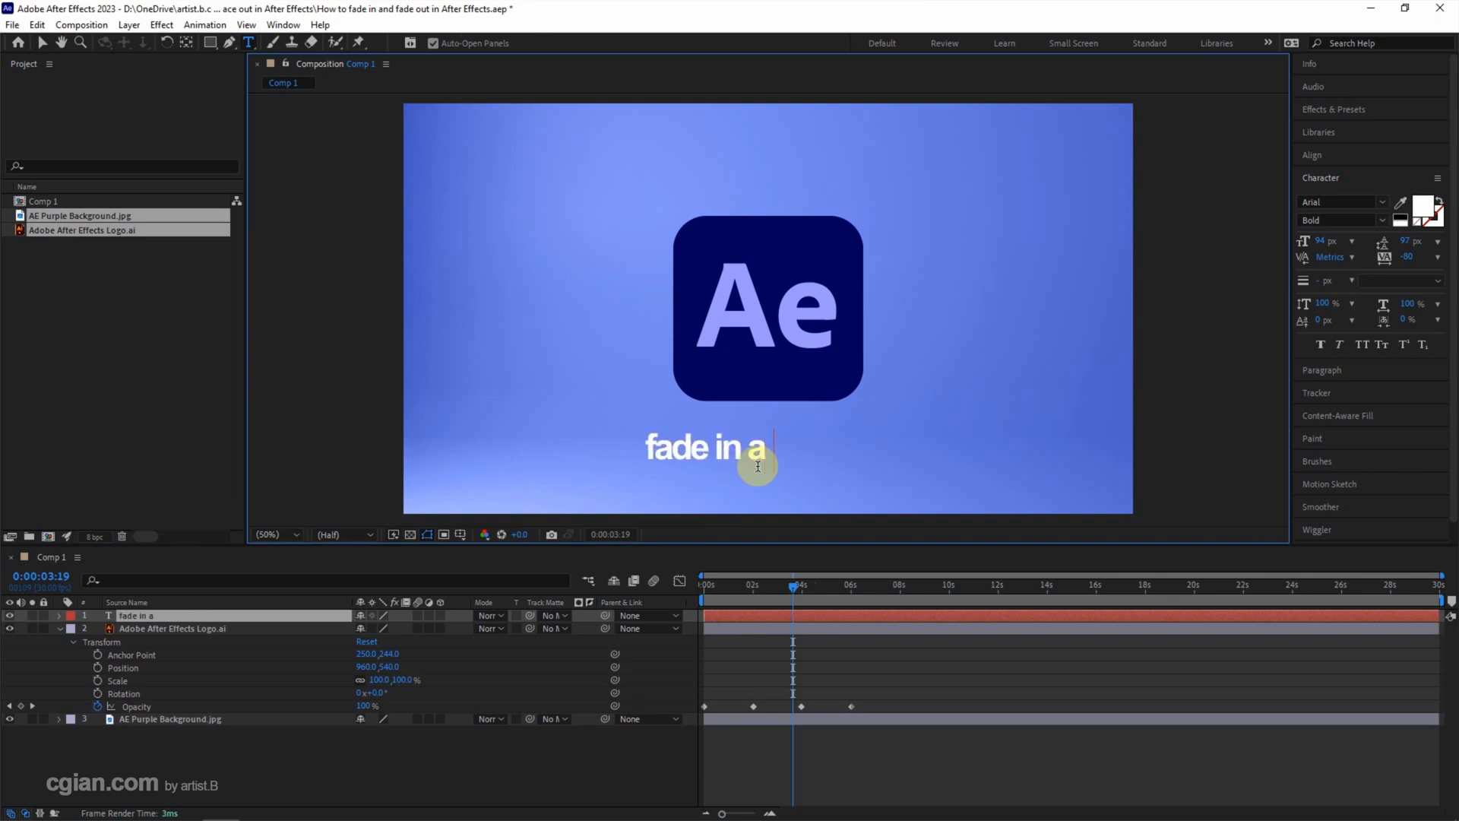
pyautogui.write('nd fade out')
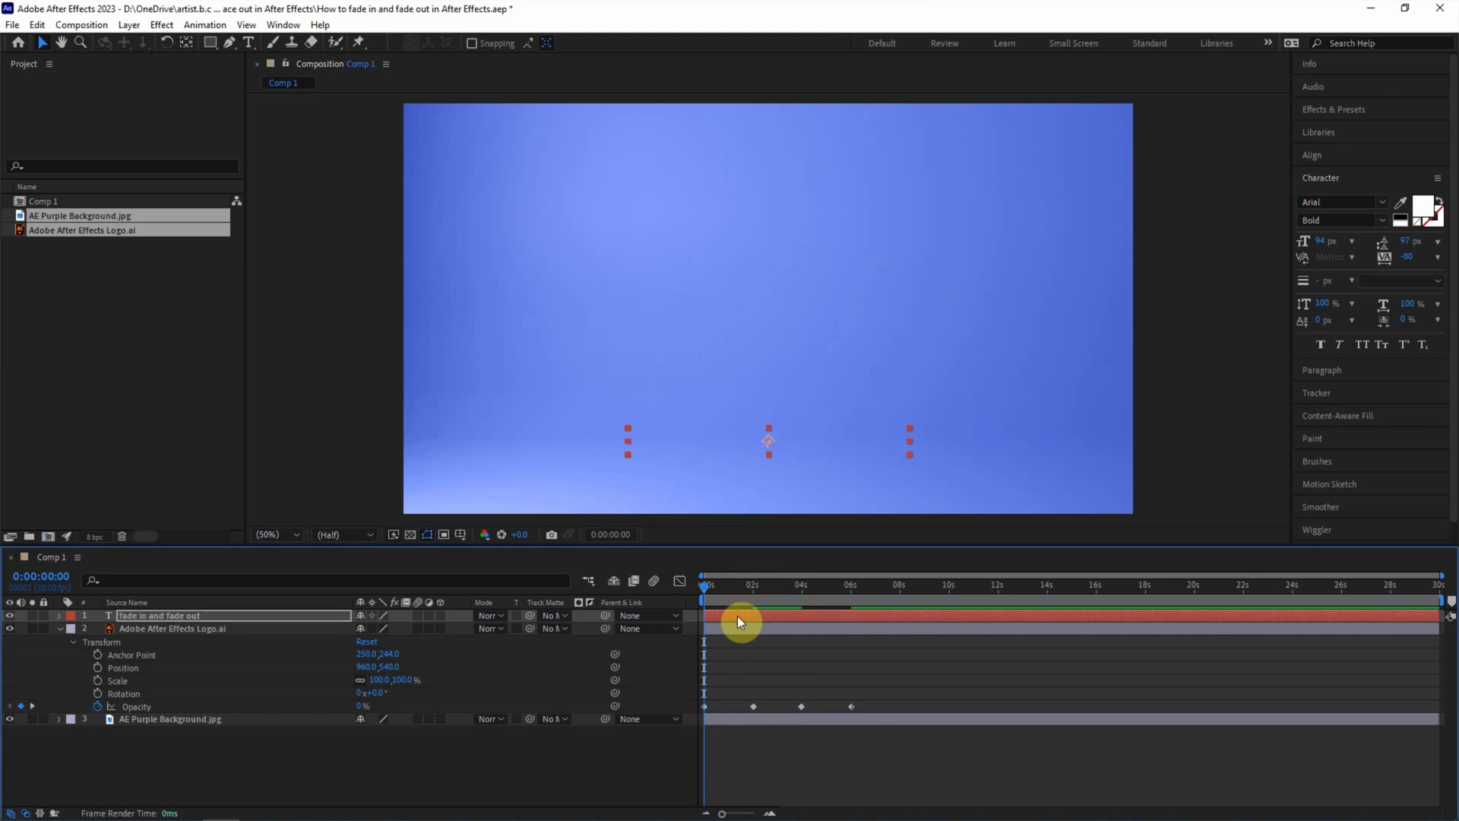
# Step: Paste the logo's four Opacity keyframes onto the text layer starting at 0 s
pyautogui.click(58, 616)
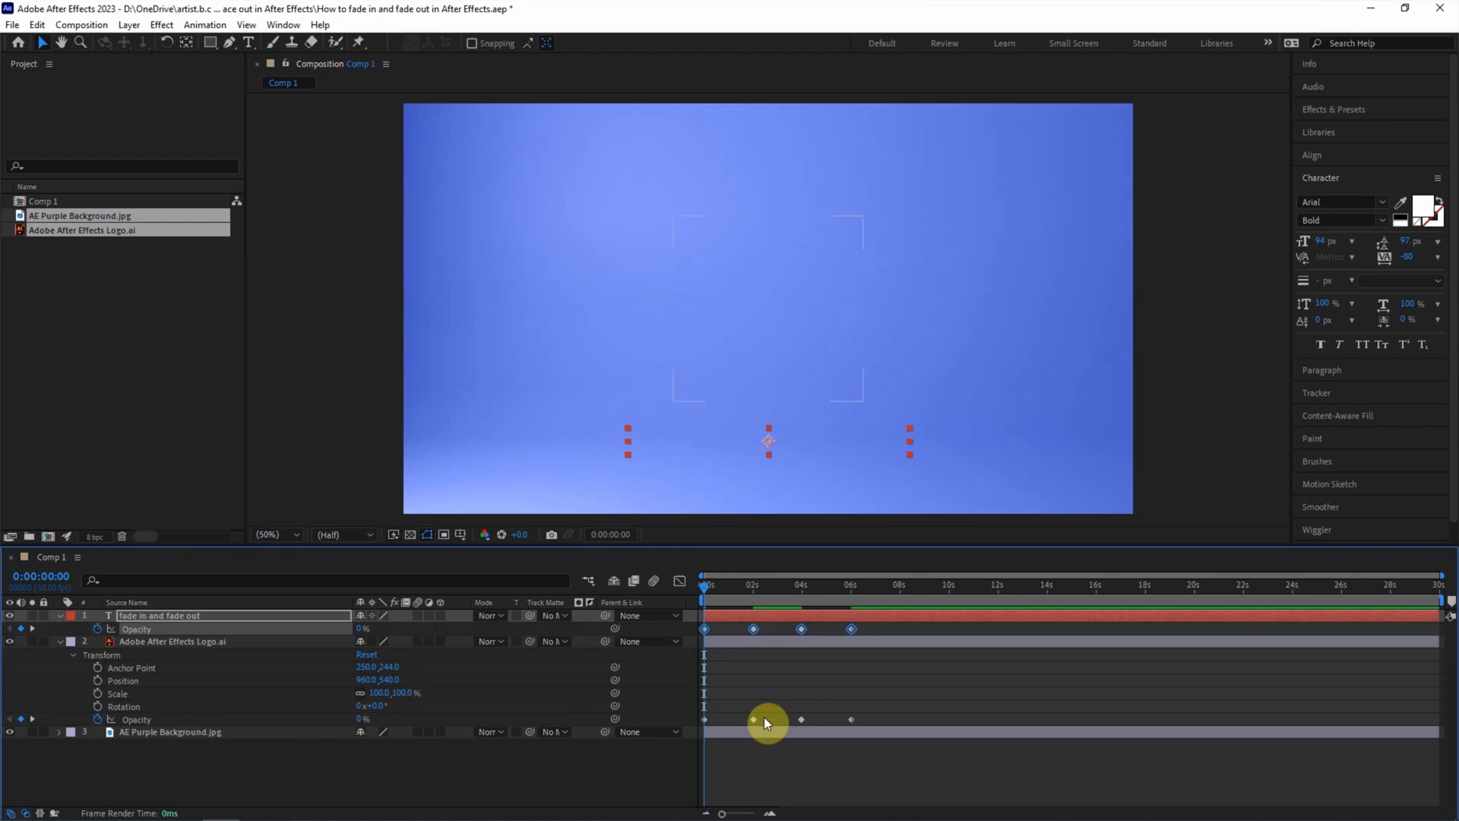
pyautogui.click(1394, 10)
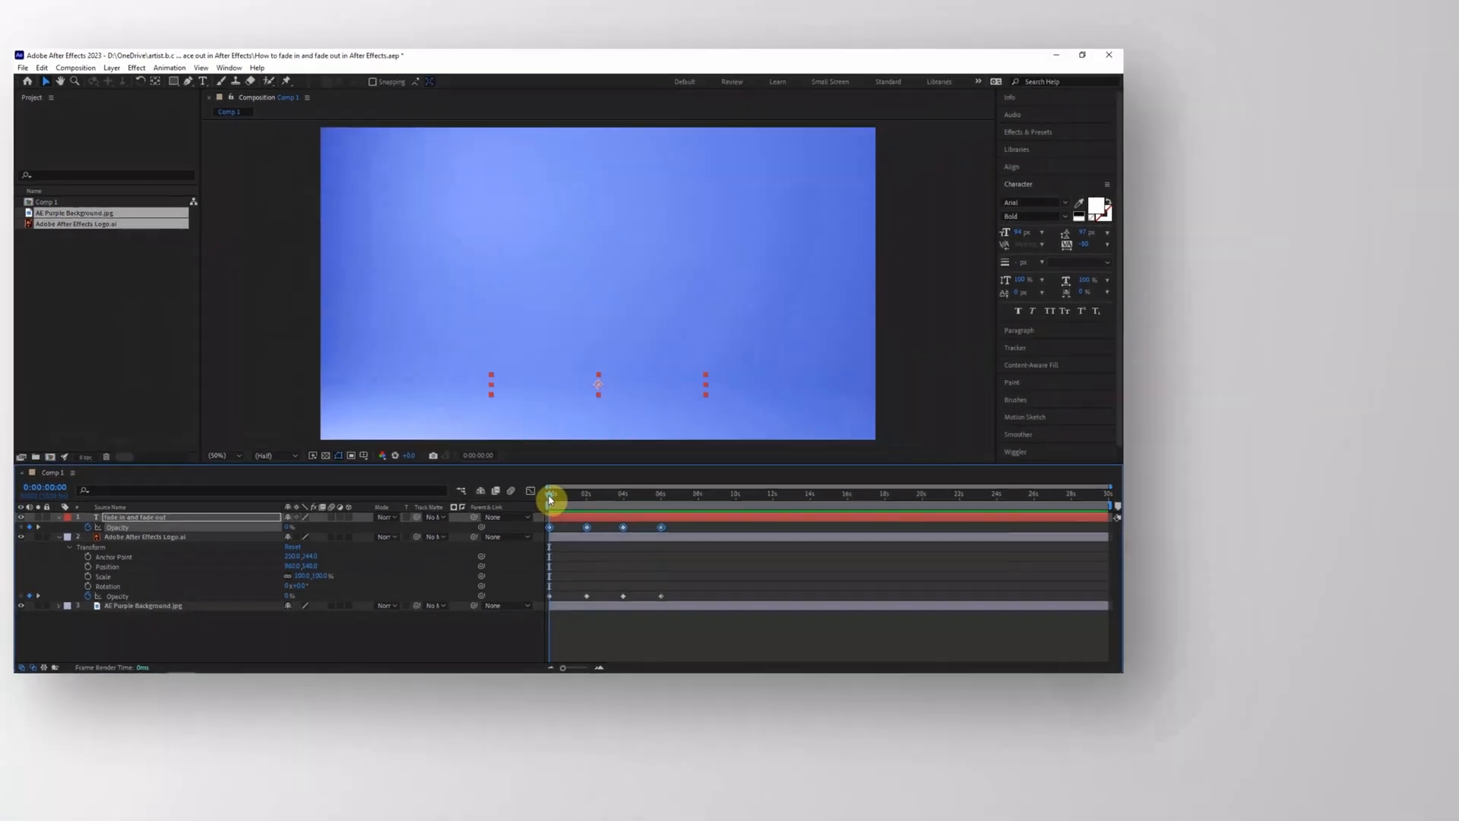